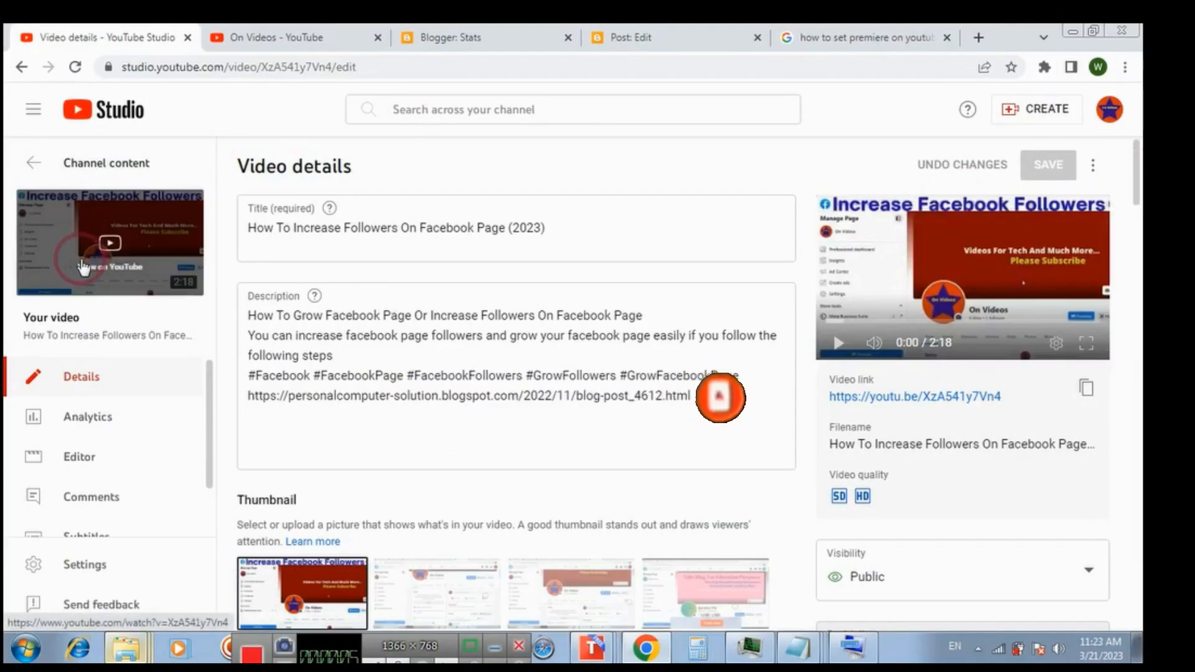
Open the premiered video's public watch page in a new tab via 'View on YouTube'
left_click(912, 396)
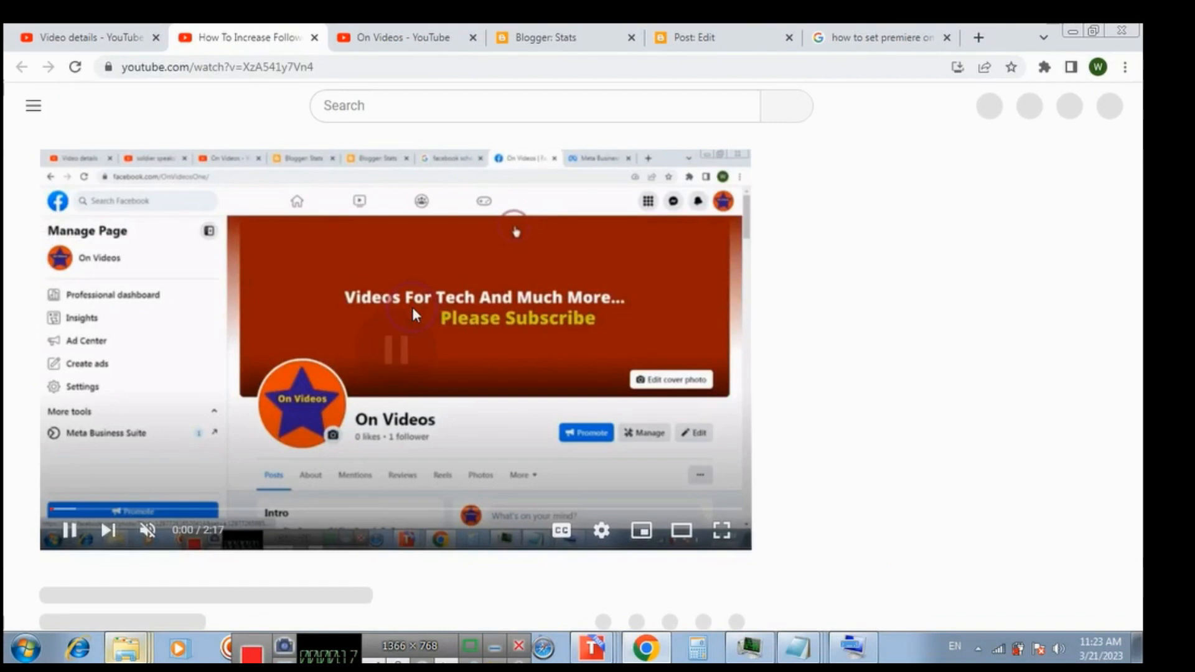
Pause playback and note the 'Chat Replay is disabled for this Premiere' notice
left_click(68, 530)
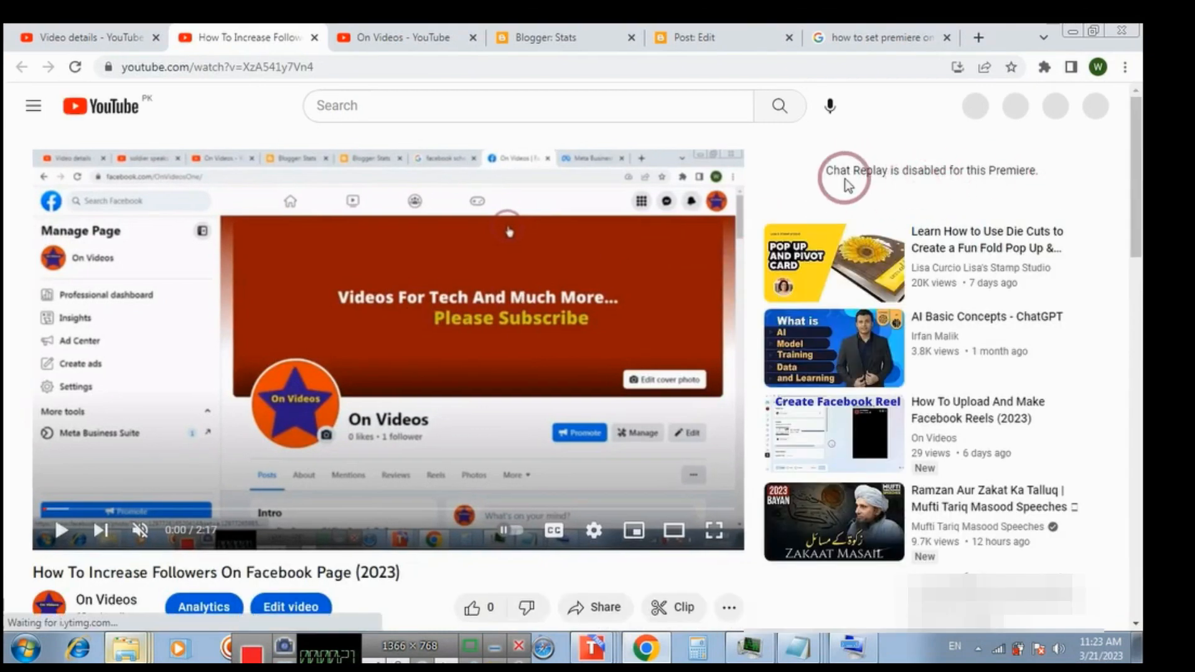
mouse_move(904, 175)
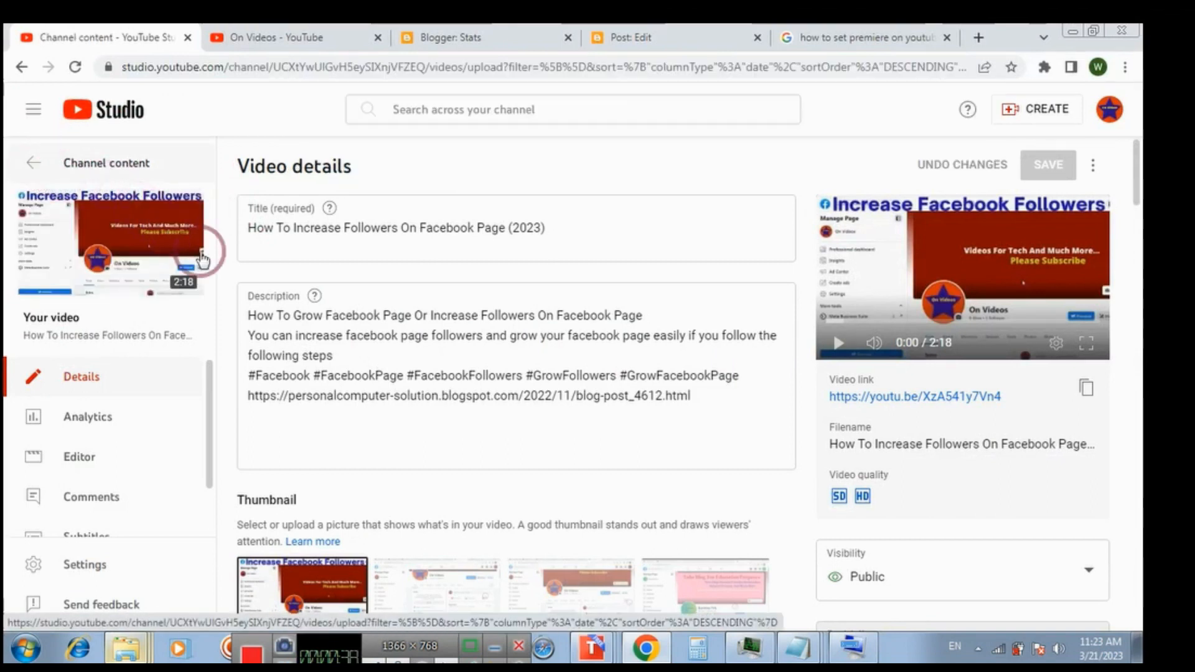
Return to Channel content and reopen the first video's details page
left_click(34, 161)
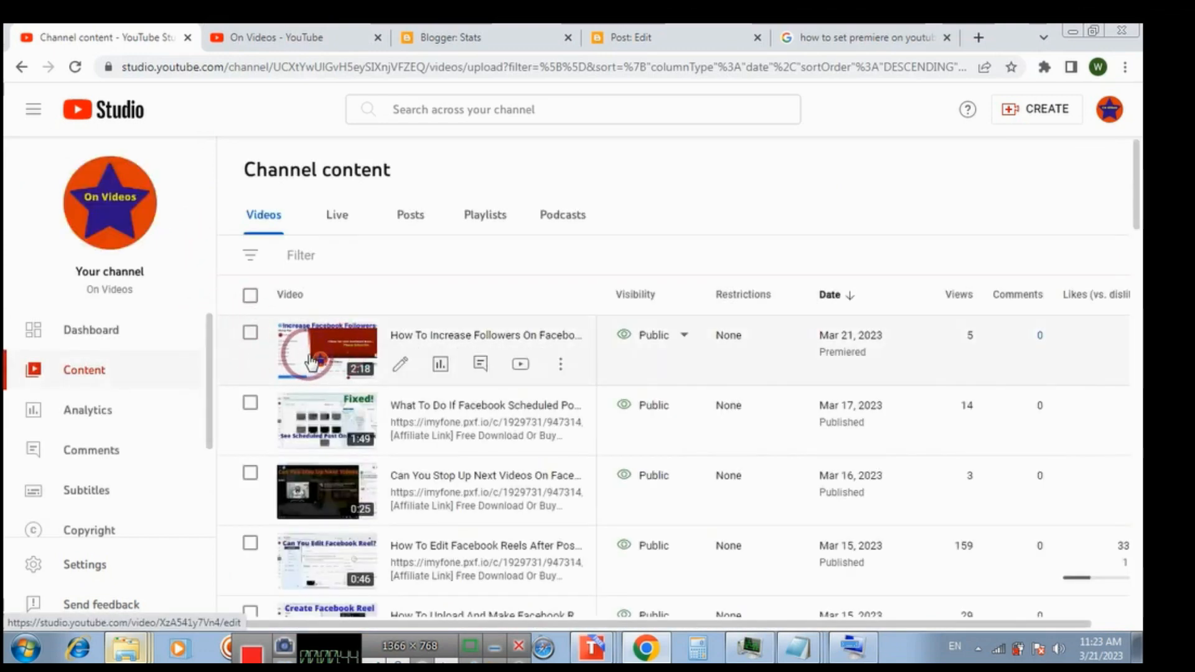
left_click(312, 348)
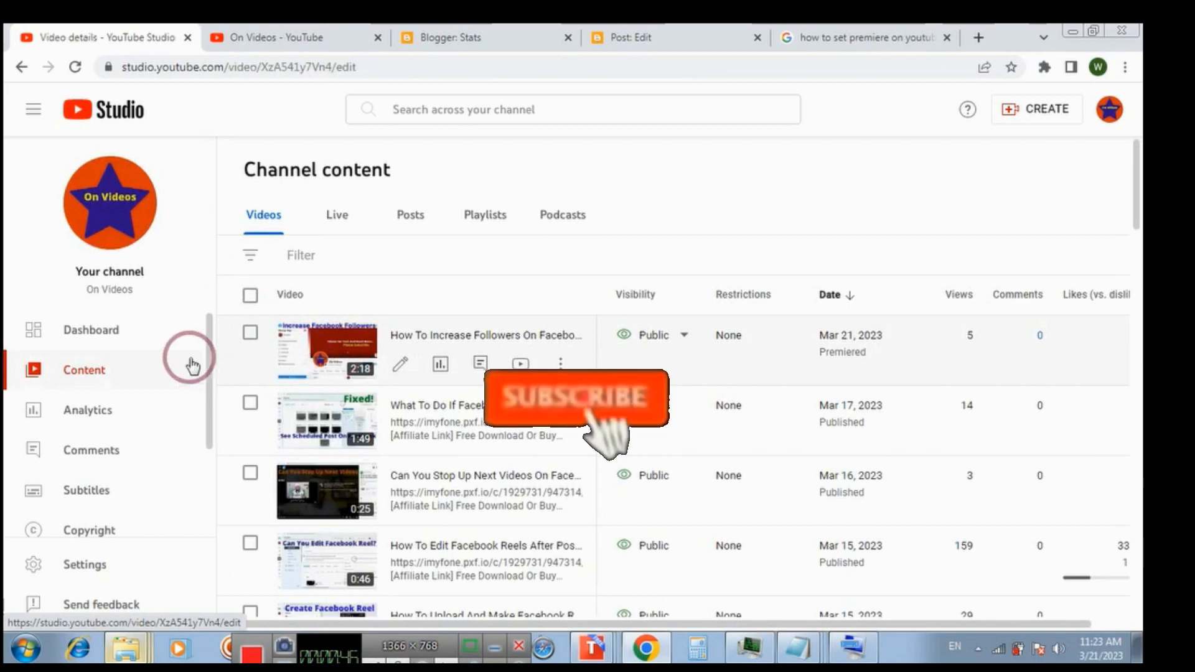
left_click(399, 363)
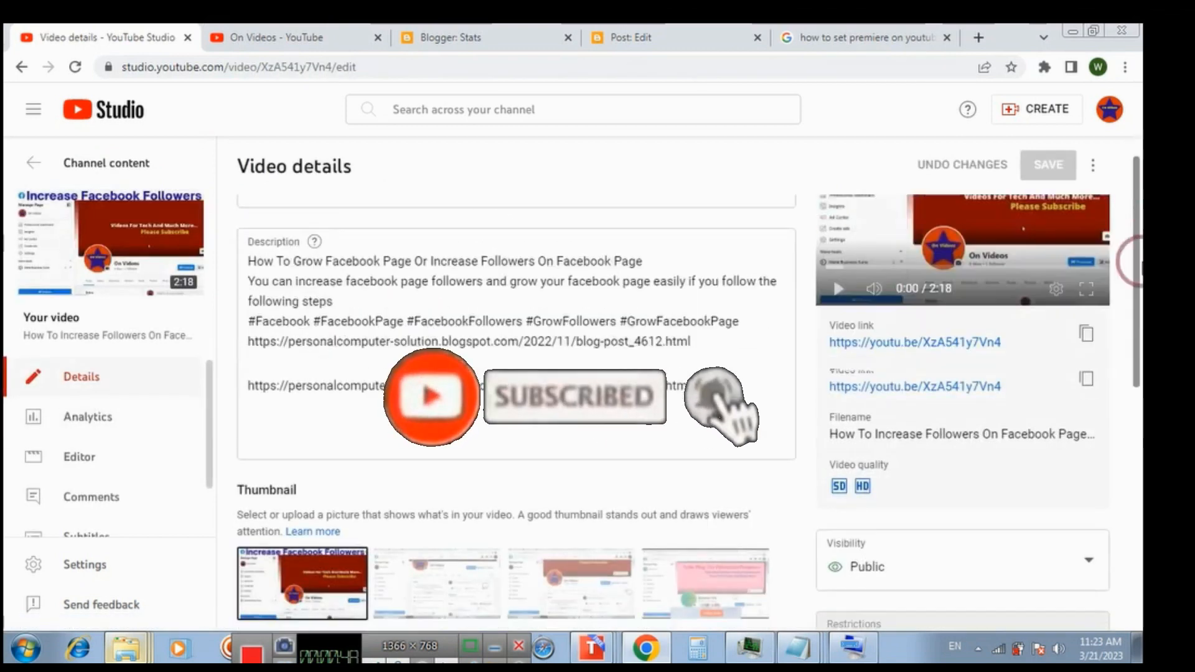
Enable the 'Live chat replay' checkbox in the Live Chat section of the video details
scroll("down", 3)
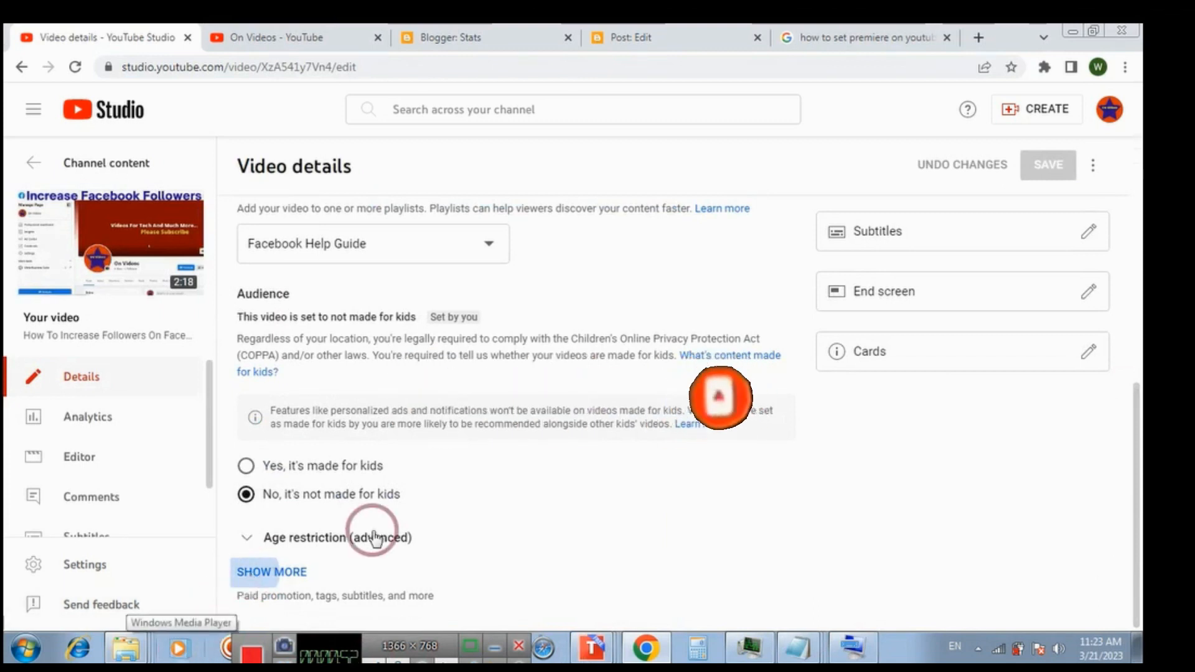
scroll("down", 3)
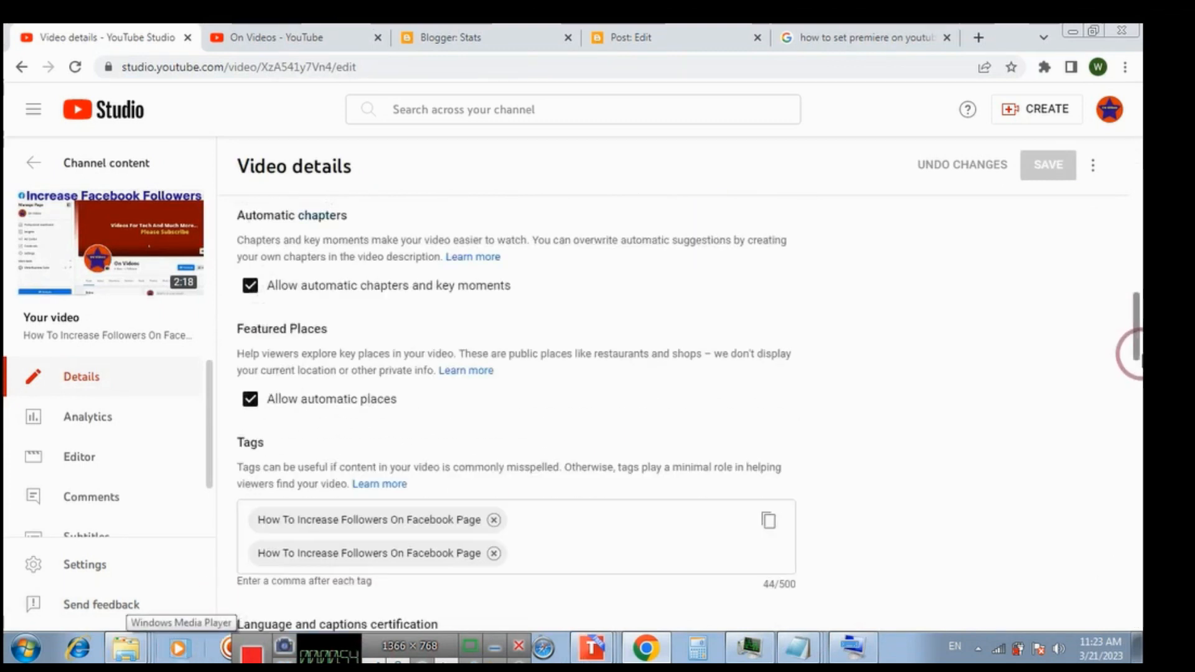
scroll("down", 3)
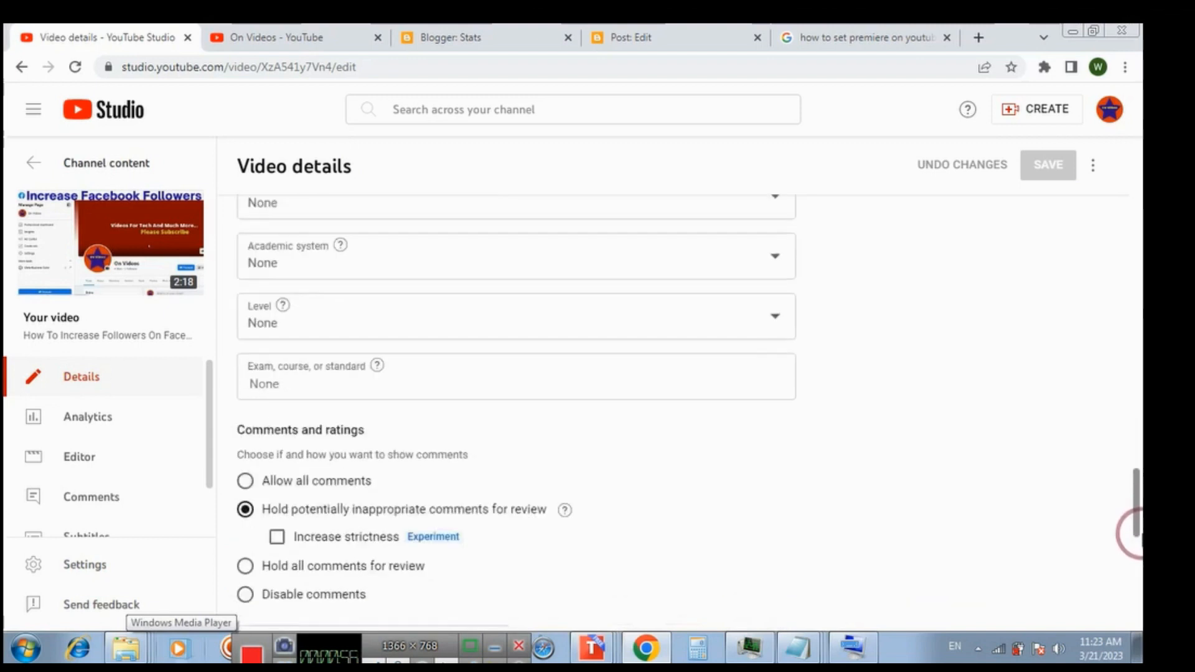
scroll("down", 3)
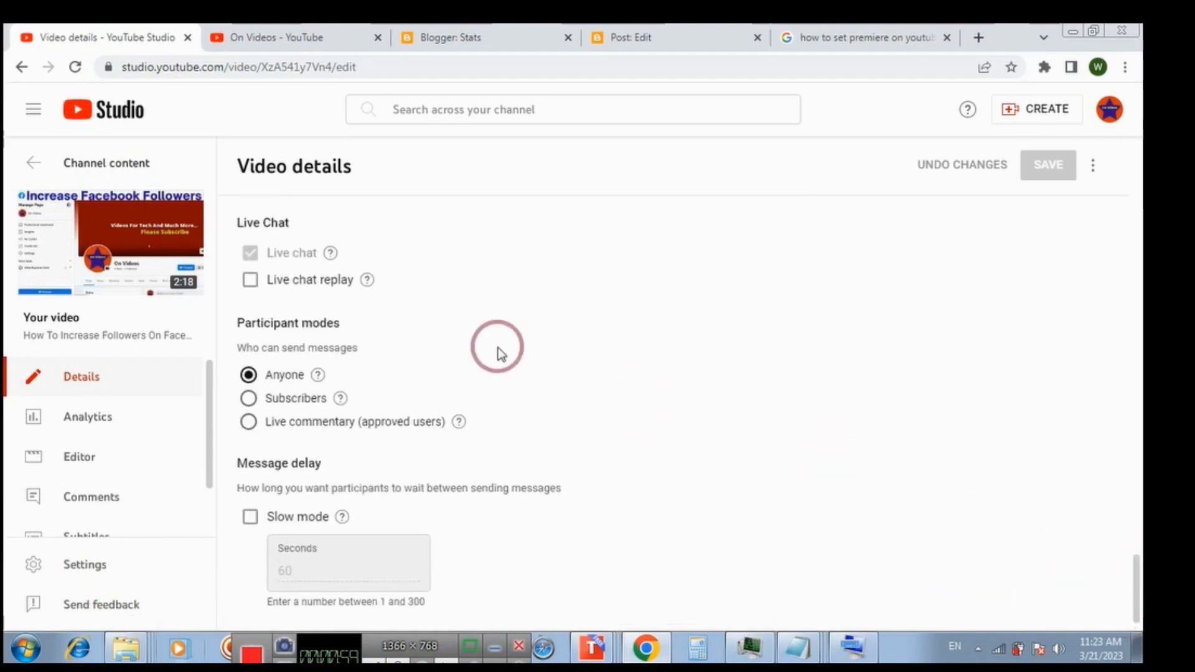
left_click(250, 279)
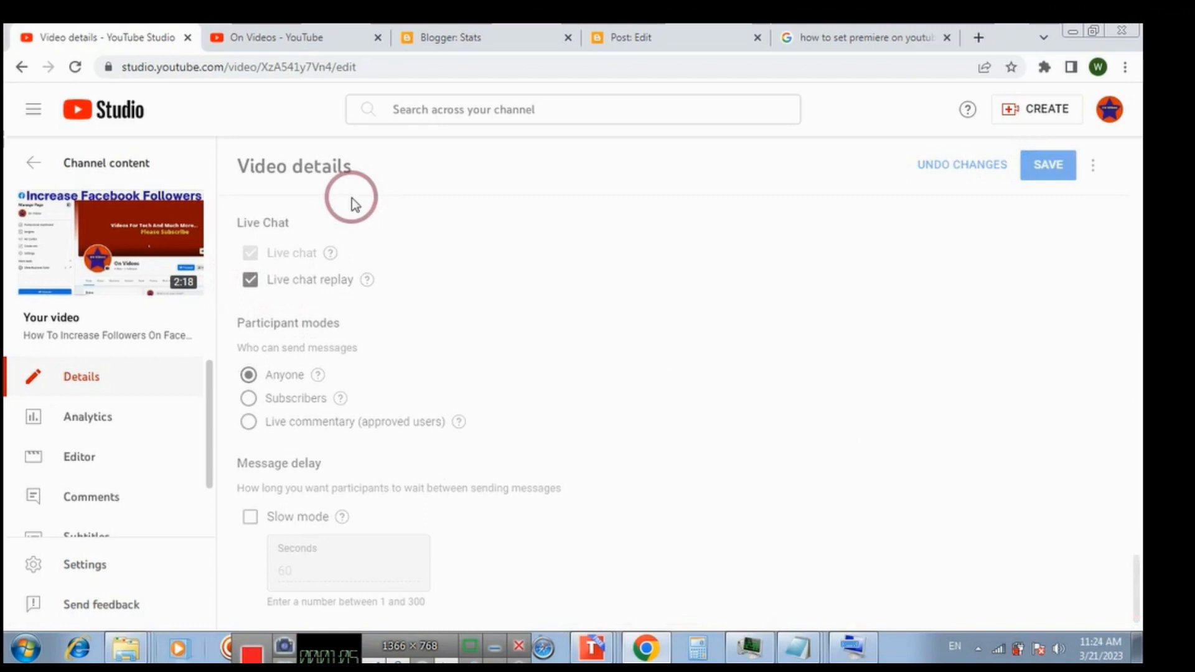
mouse_move(329, 215)
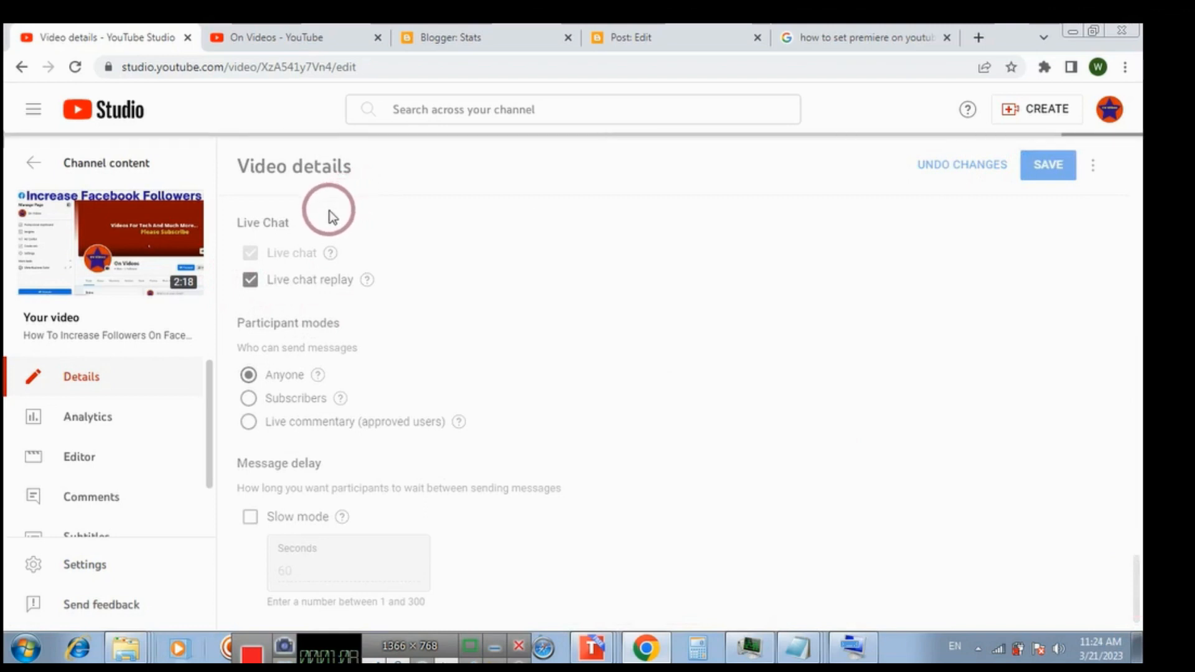
Save the video details, then open the watch page in a new tab to verify
left_click(1047, 164)
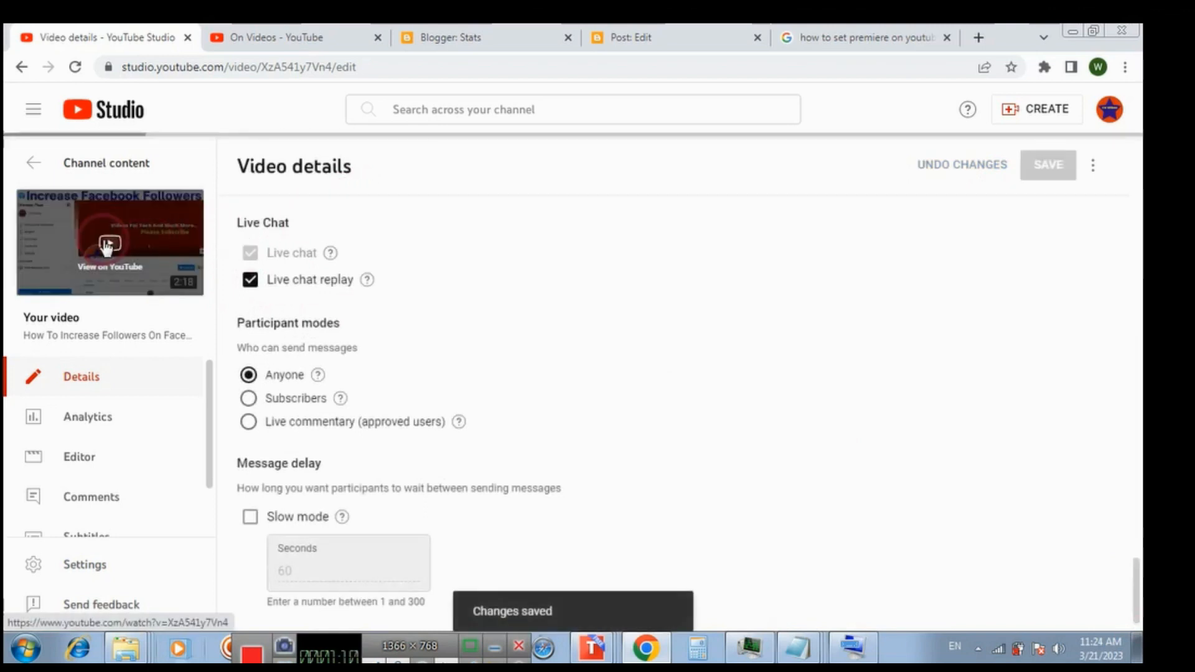
left_click(109, 241)
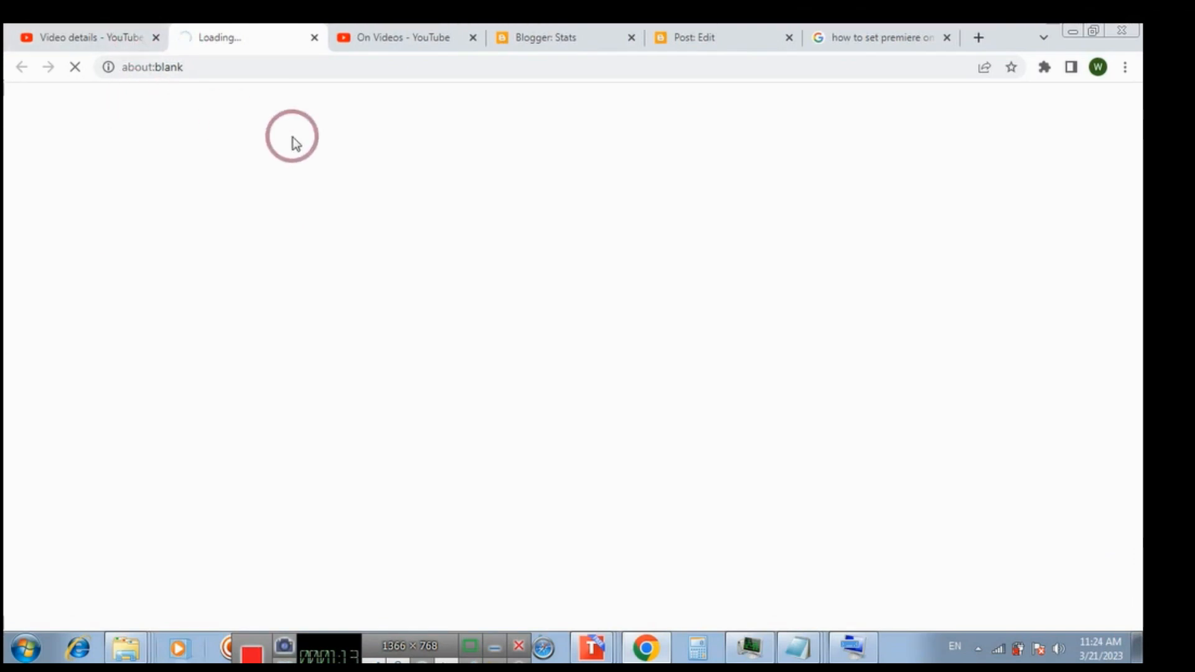